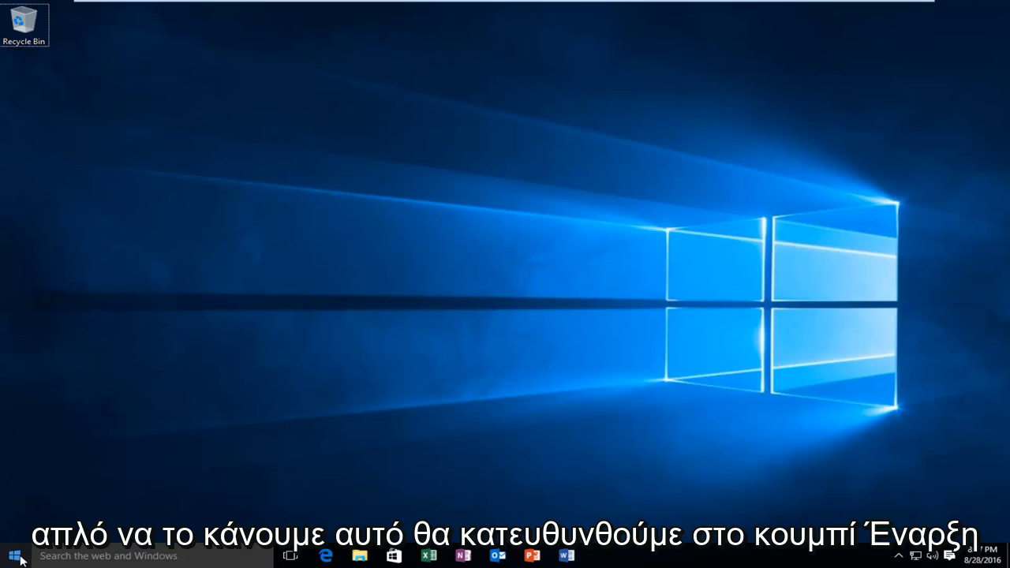
Bring up the Start menu with its app list and tiles from the taskbar
{"action": "left_click", "coordinate": [12, 555]}
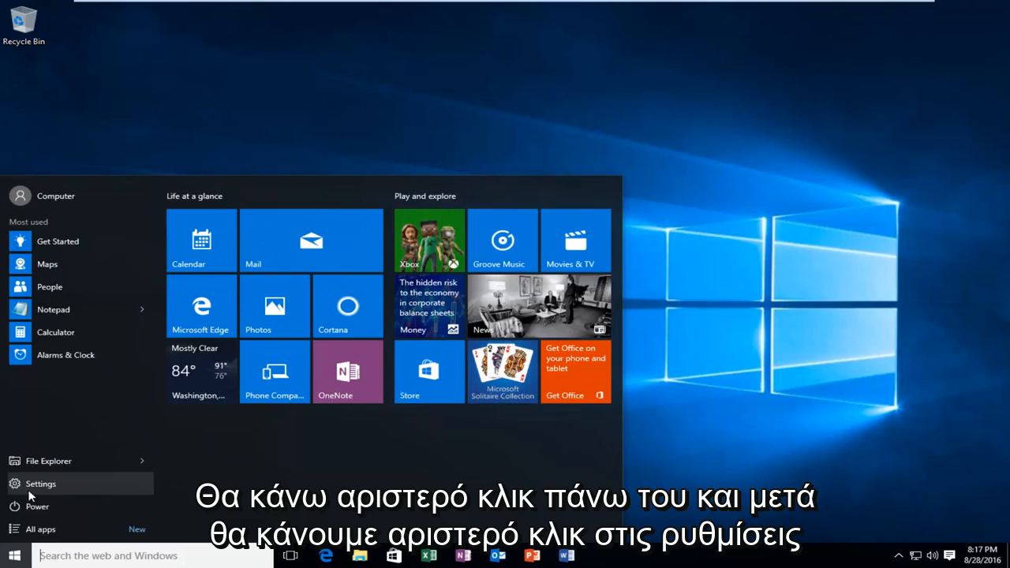
Launch Settings from the Start menu to reach its main category page
{"action": "left_click", "coordinate": [41, 483]}
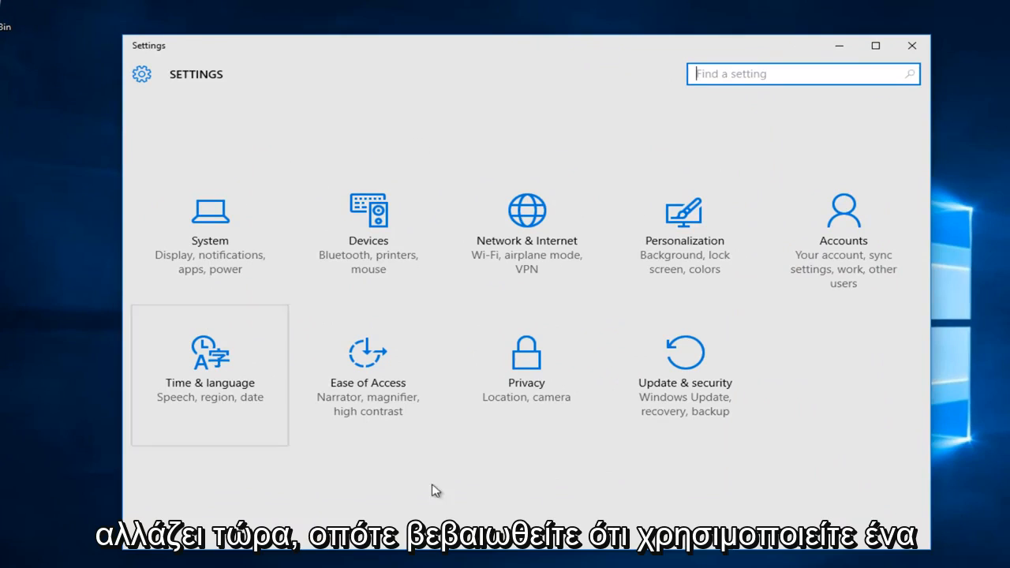
{"action": "mouse_move", "coordinate": [410, 438]}
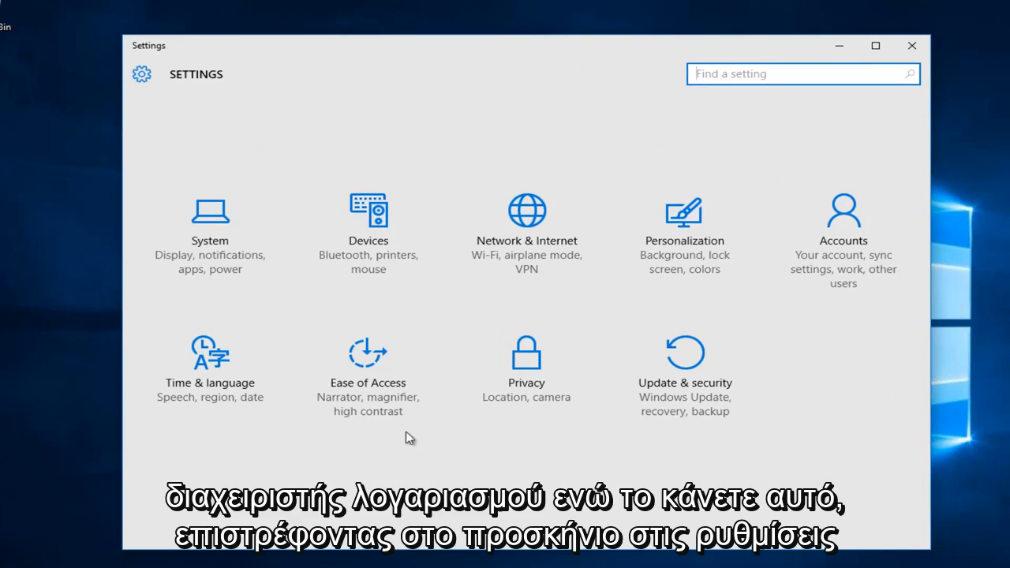
{"action": "mouse_move", "coordinate": [240, 96]}
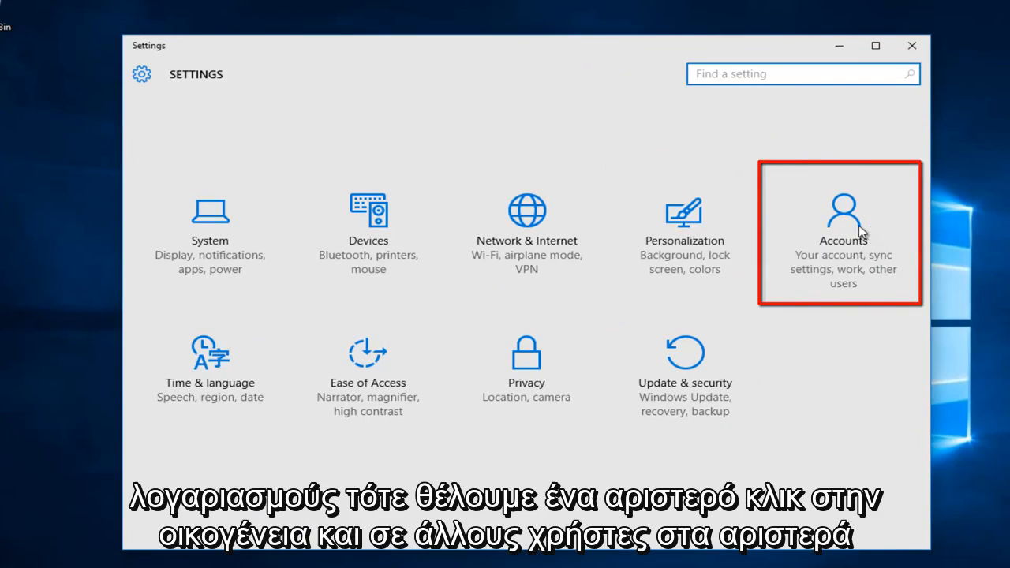
Go to Accounts > Family & other users and reveal Frank's administrator account options
{"action": "left_click", "coordinate": [842, 233]}
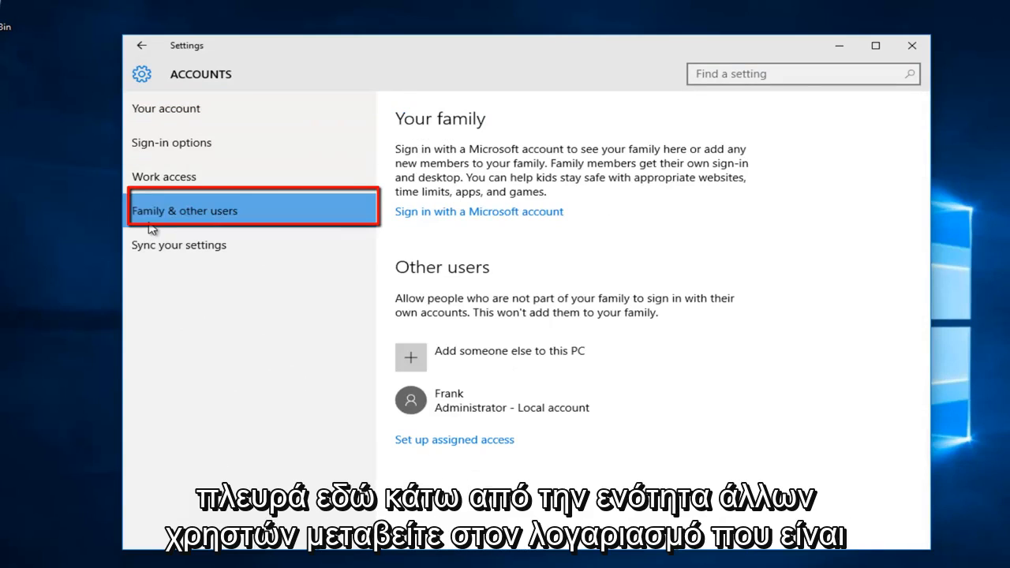
{"action": "mouse_move", "coordinate": [415, 274]}
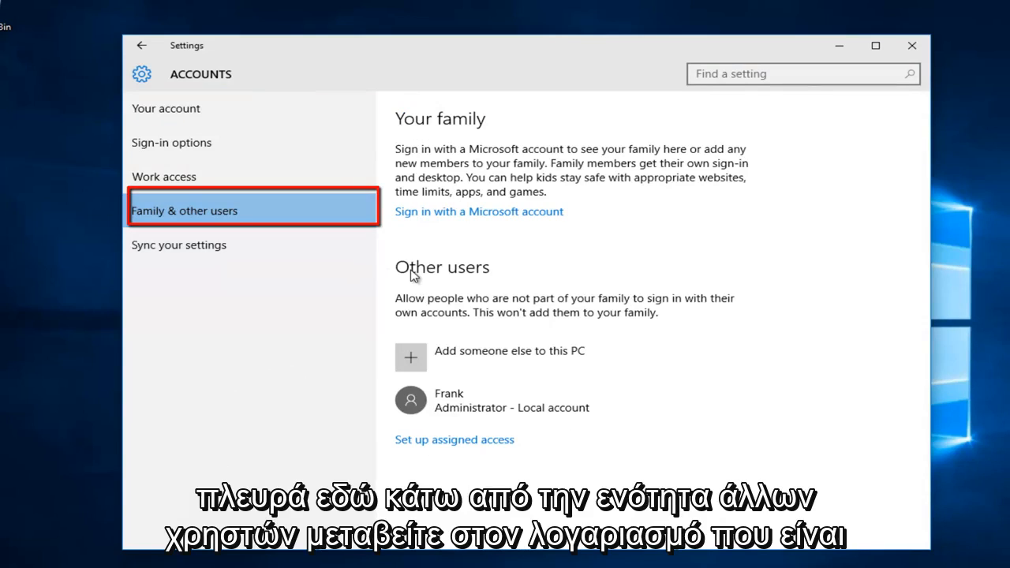
{"action": "mouse_move", "coordinate": [470, 356]}
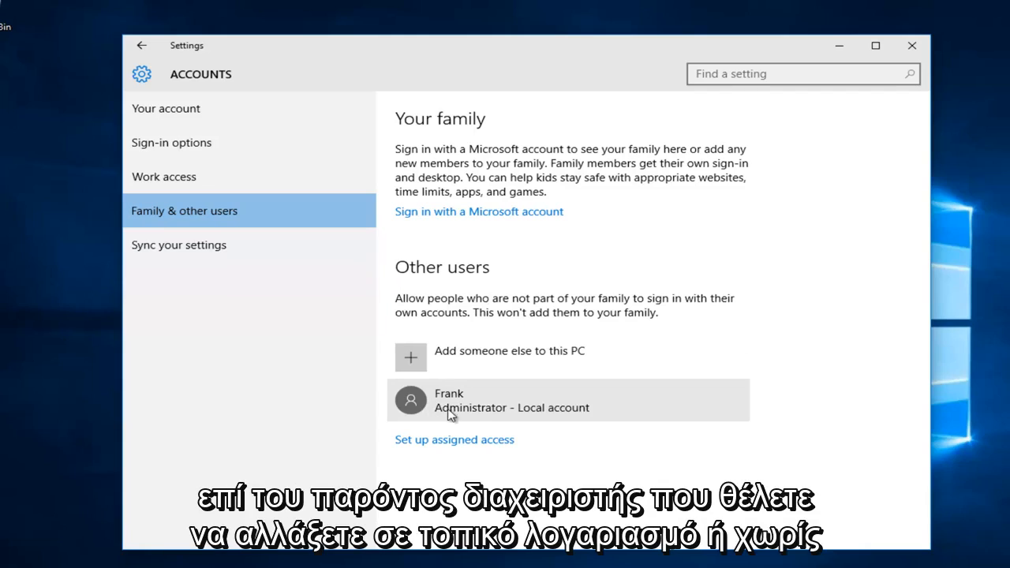
{"action": "mouse_move", "coordinate": [474, 415]}
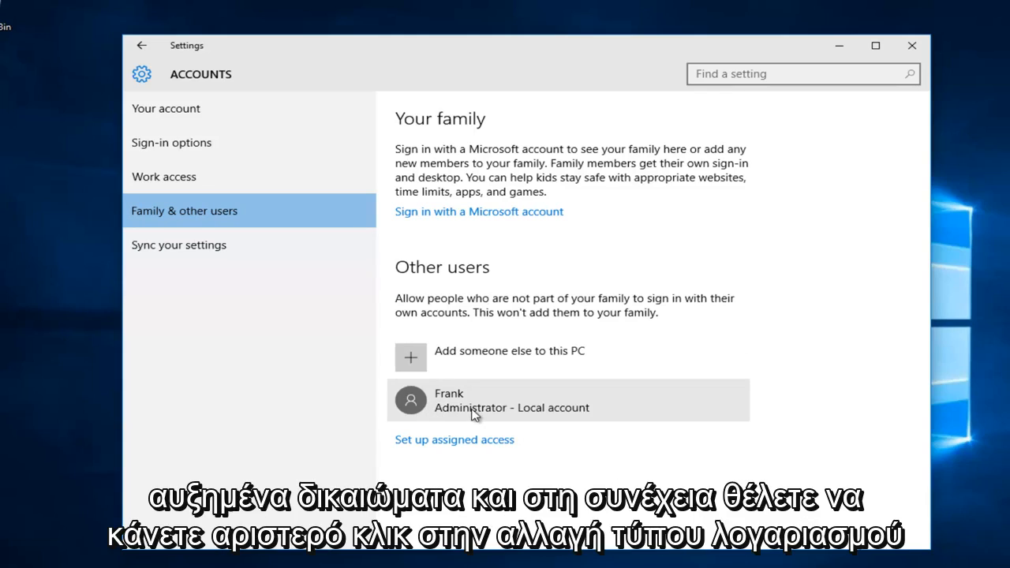
{"action": "left_click", "coordinate": [568, 400]}
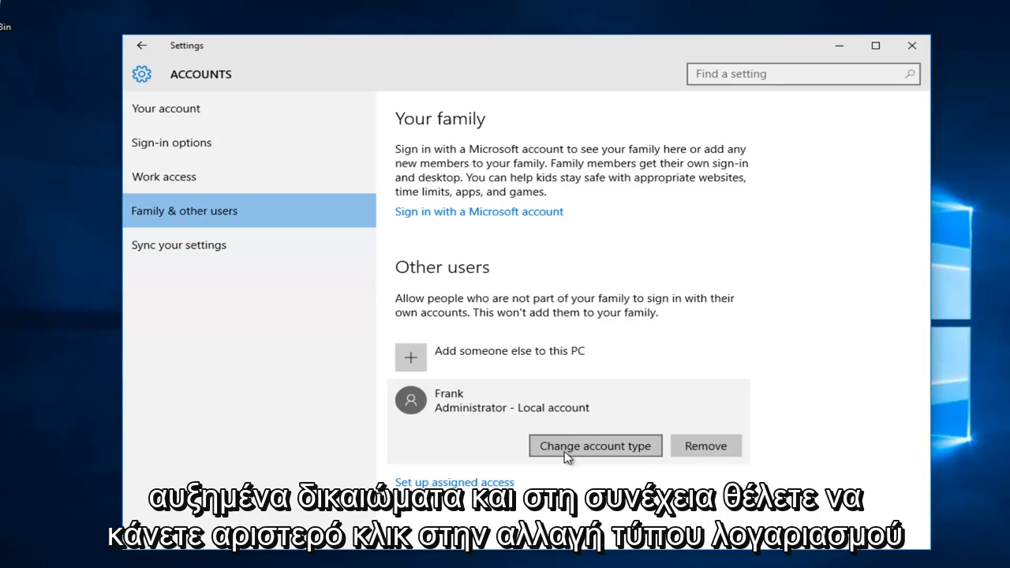
{"action": "left_click", "coordinate": [593, 445]}
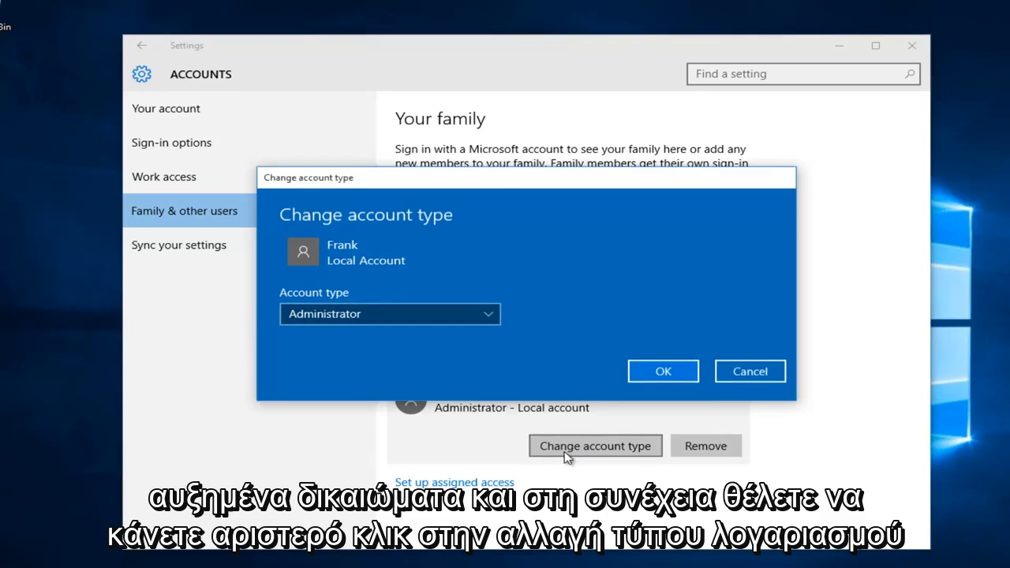
{"action": "mouse_move", "coordinate": [307, 303]}
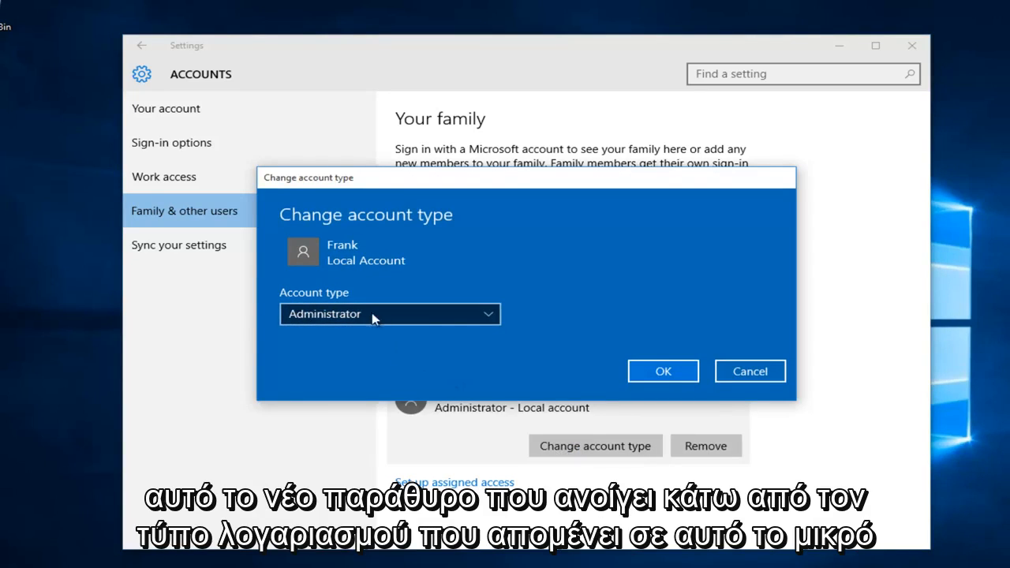
{"action": "mouse_move", "coordinate": [470, 318]}
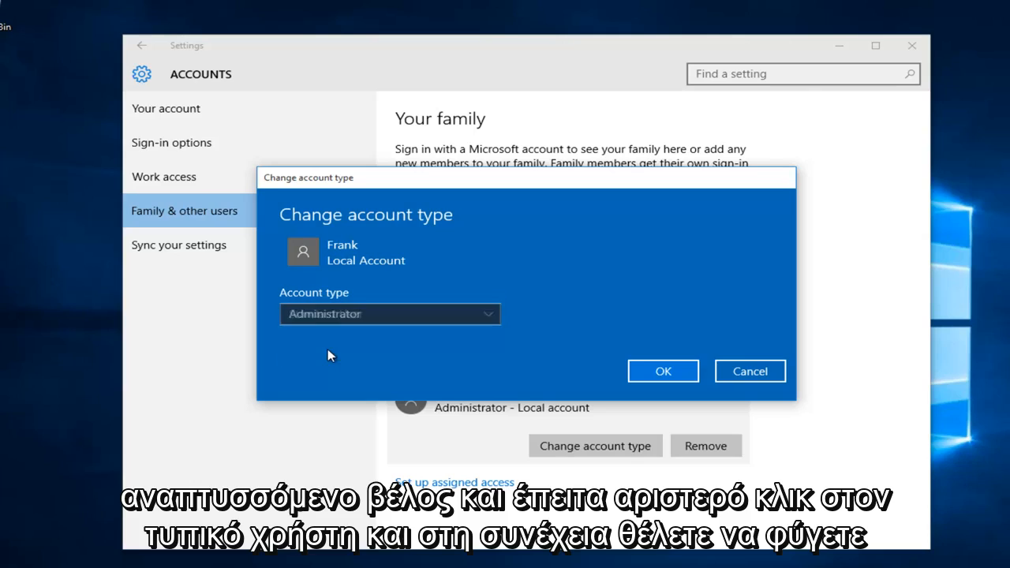
{"action": "left_click", "coordinate": [390, 313]}
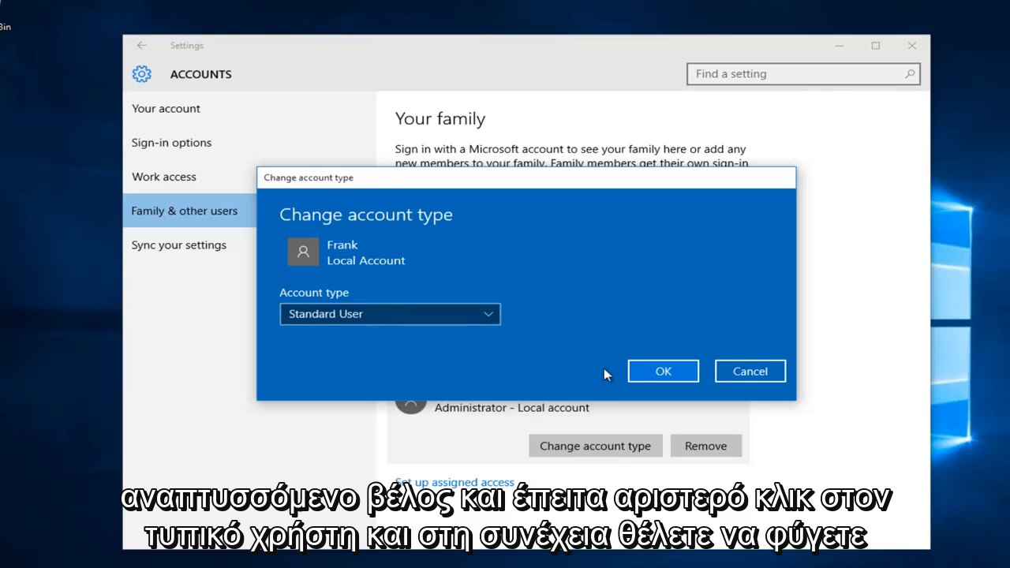
{"action": "left_click", "coordinate": [662, 371]}
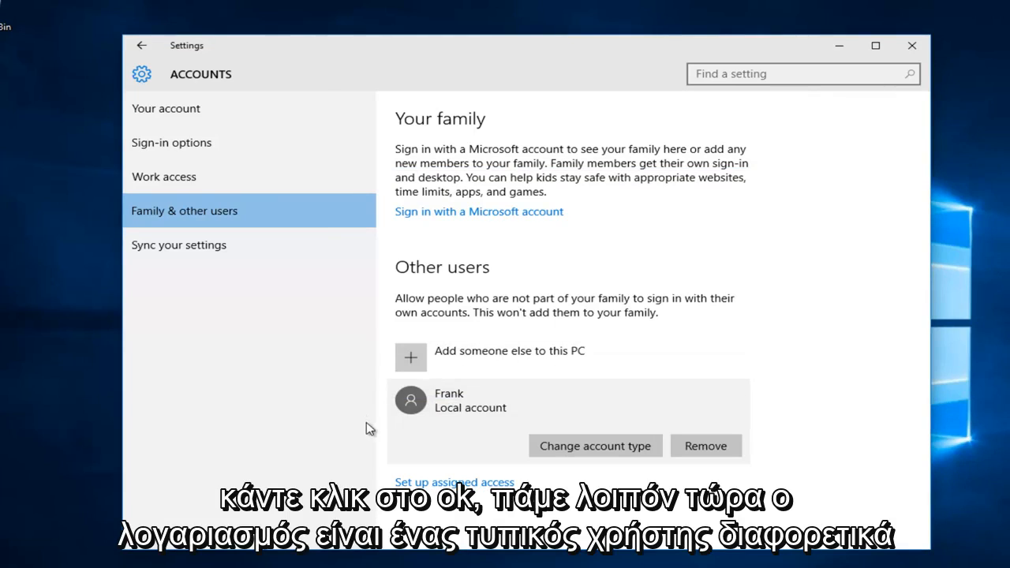
{"action": "mouse_move", "coordinate": [423, 429]}
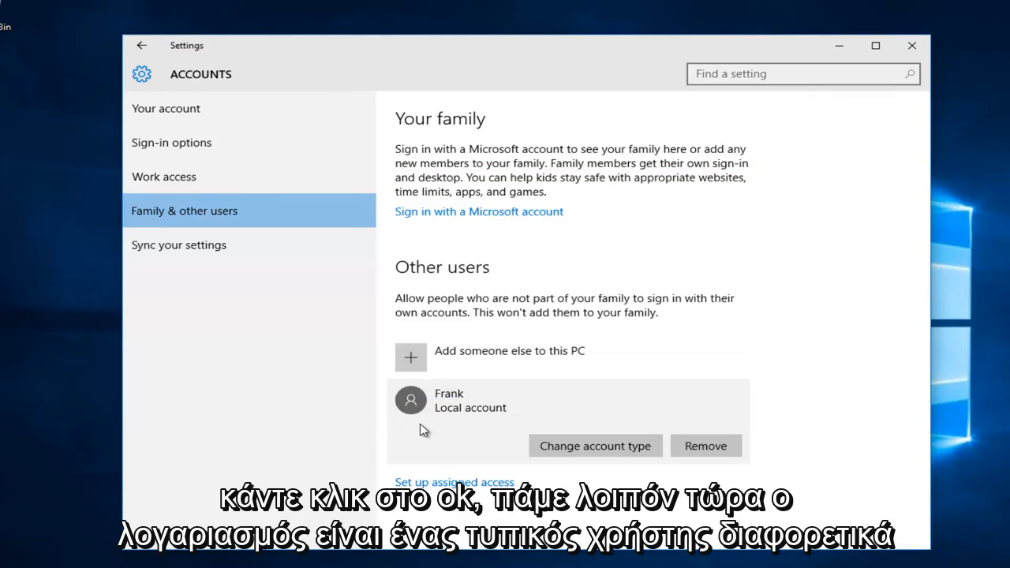